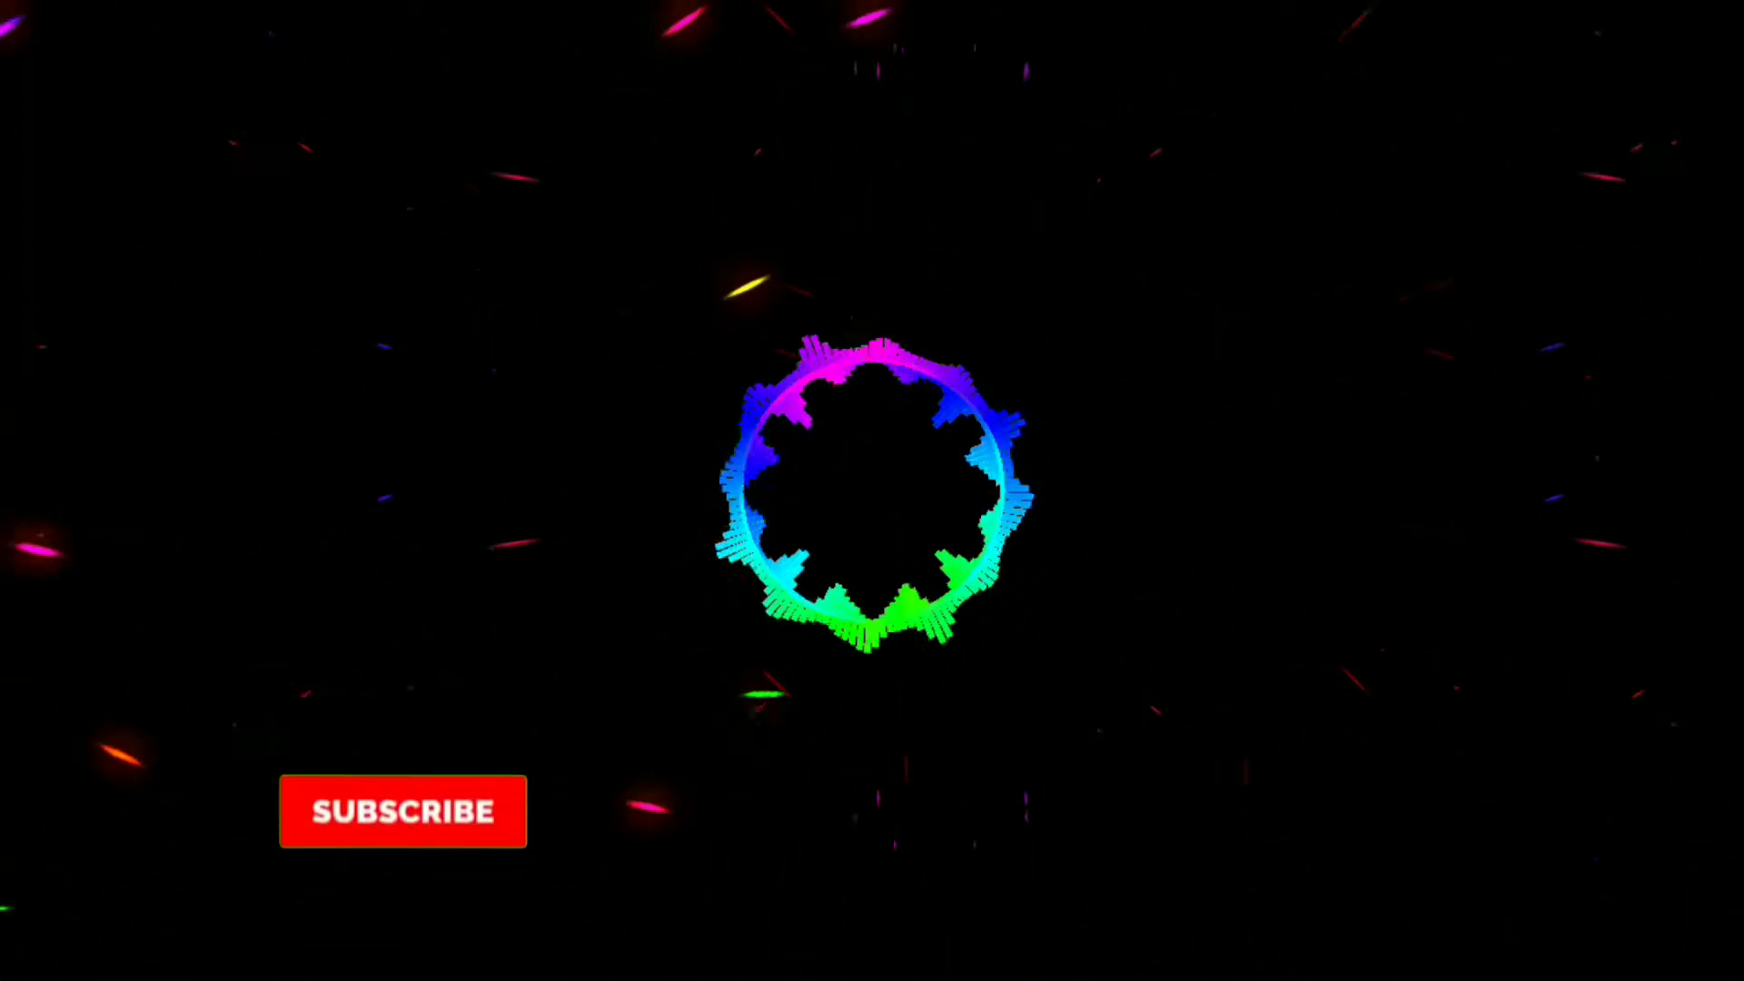
click(404, 810)
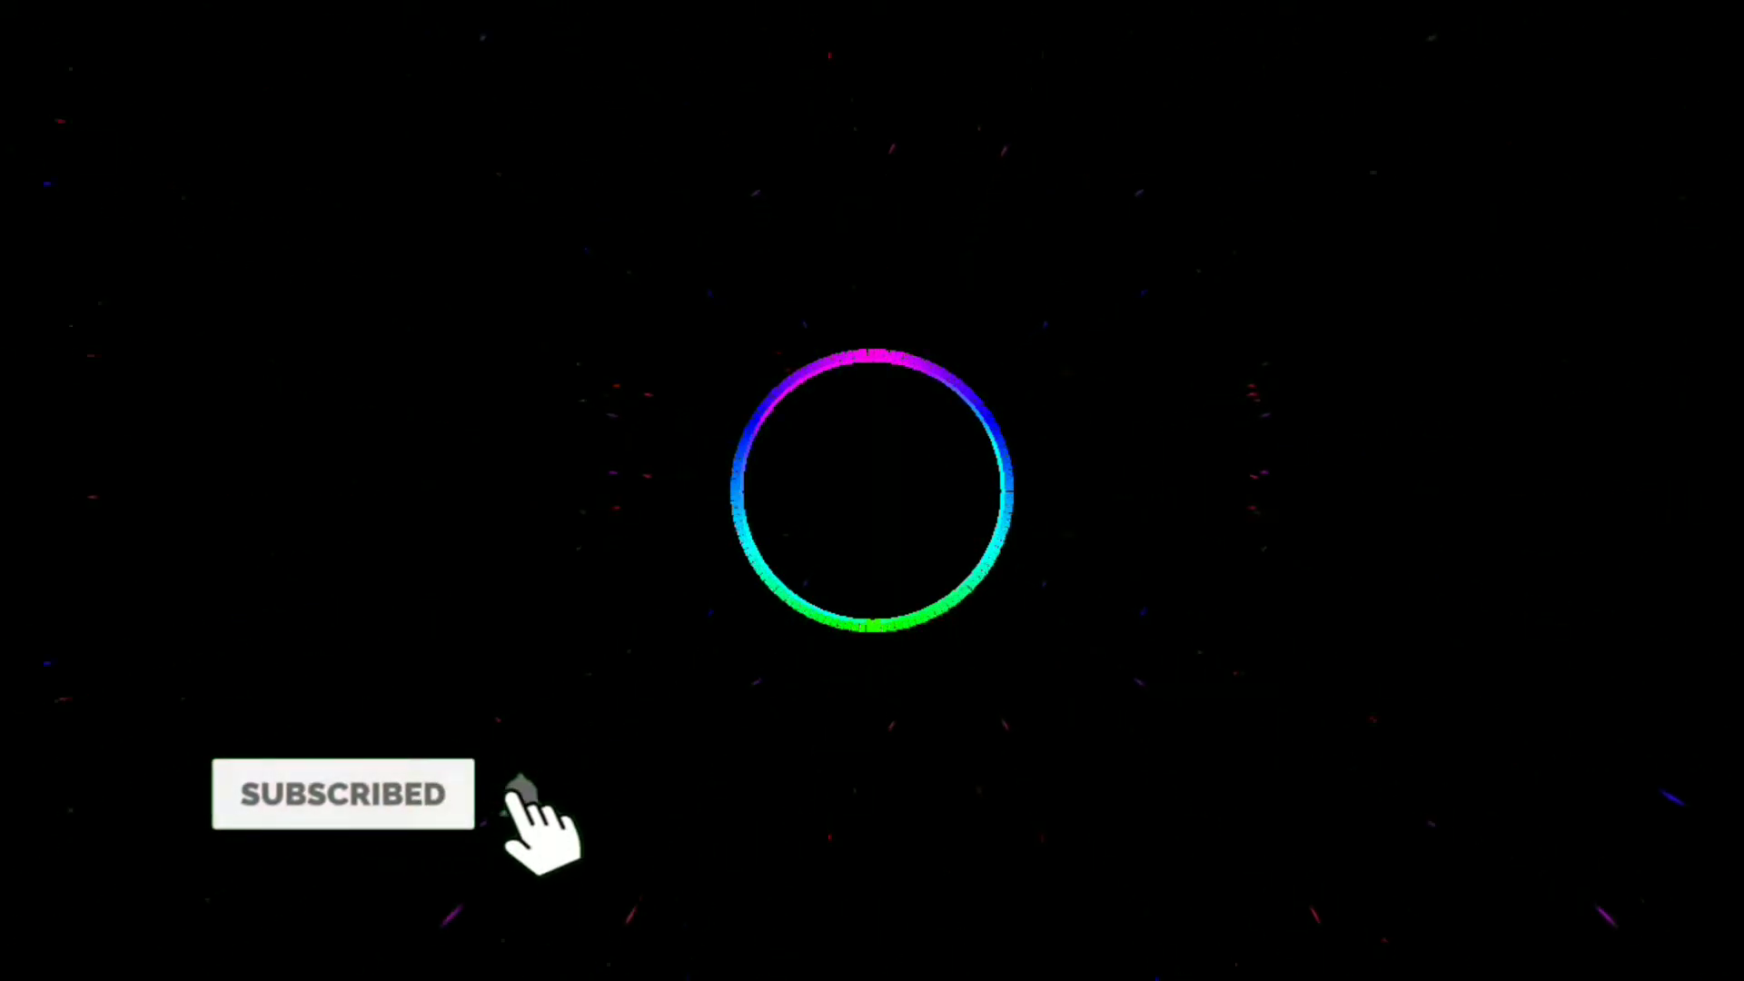